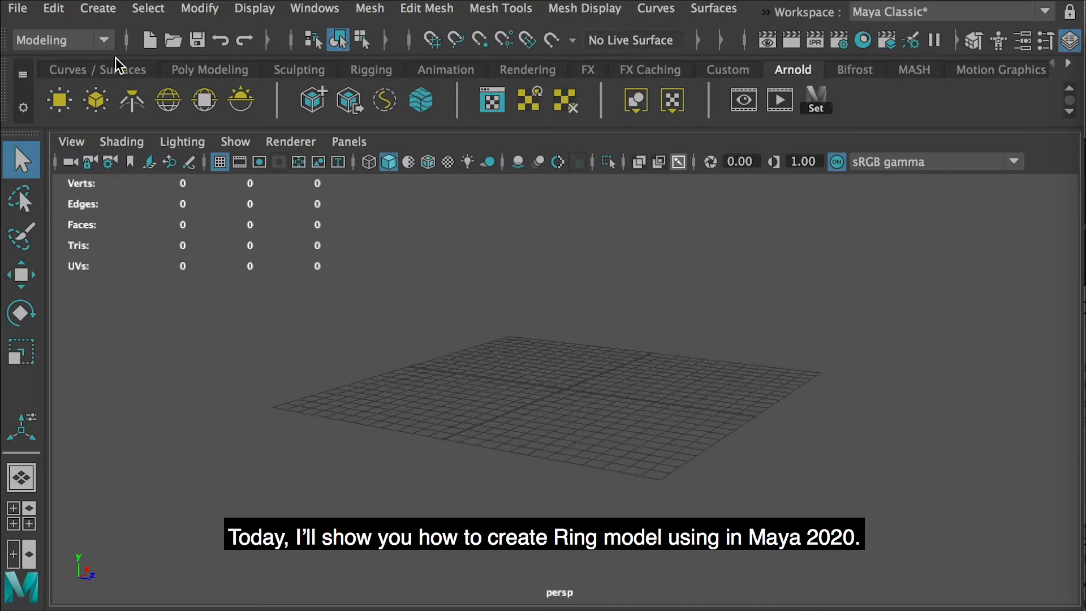
# Create a polygon torus from Create > Polygon Primitives
pyautogui.click(97, 8)
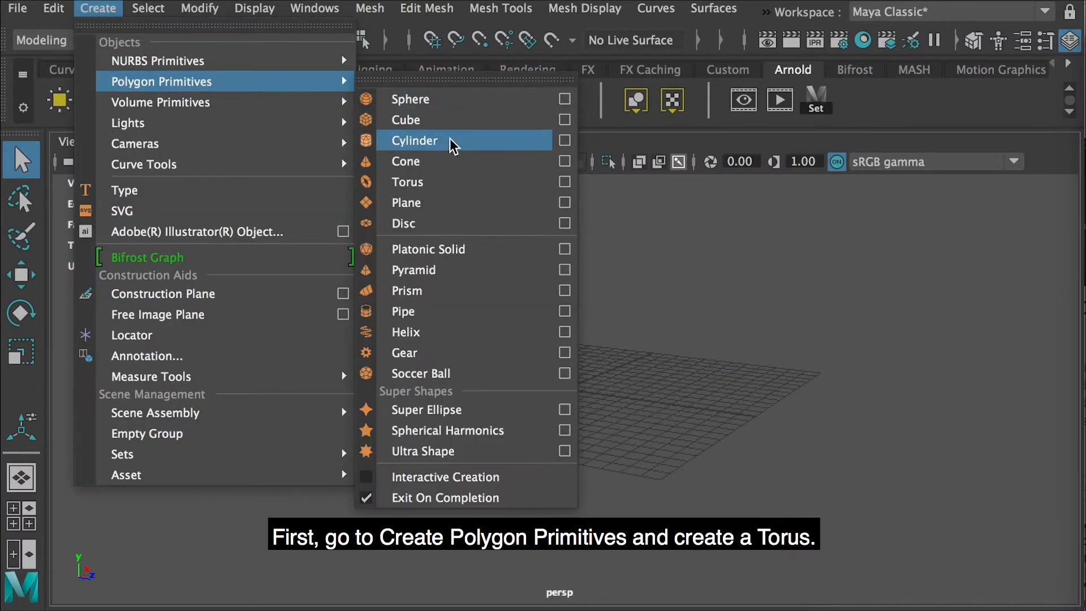
pyautogui.click(408, 181)
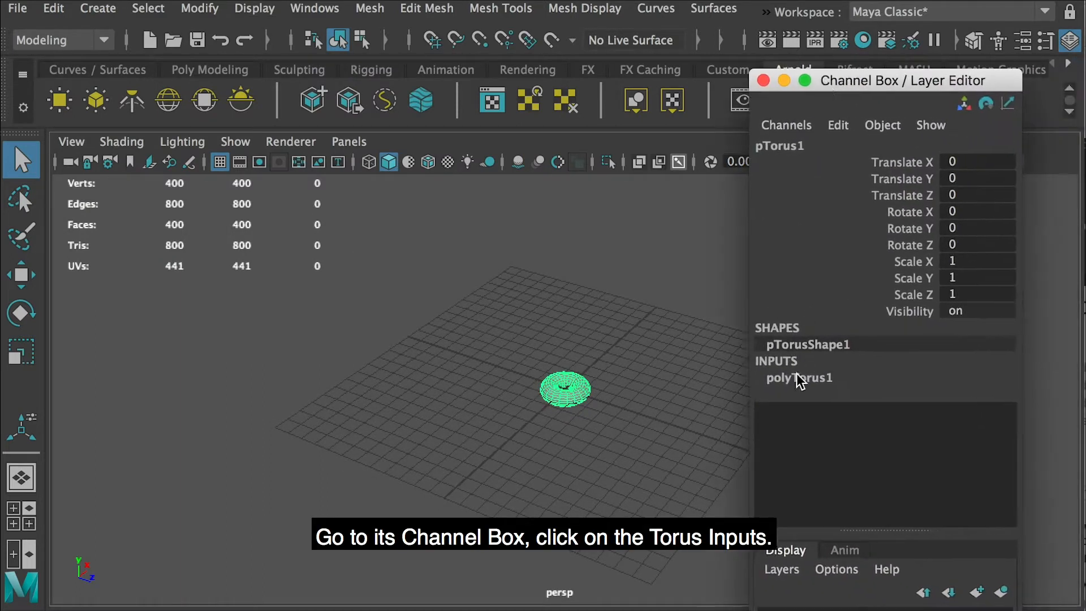
# Set polyTorus1 to radius 20, section radius 5, subdivisions axis 150 and height 30
pyautogui.click(799, 378)
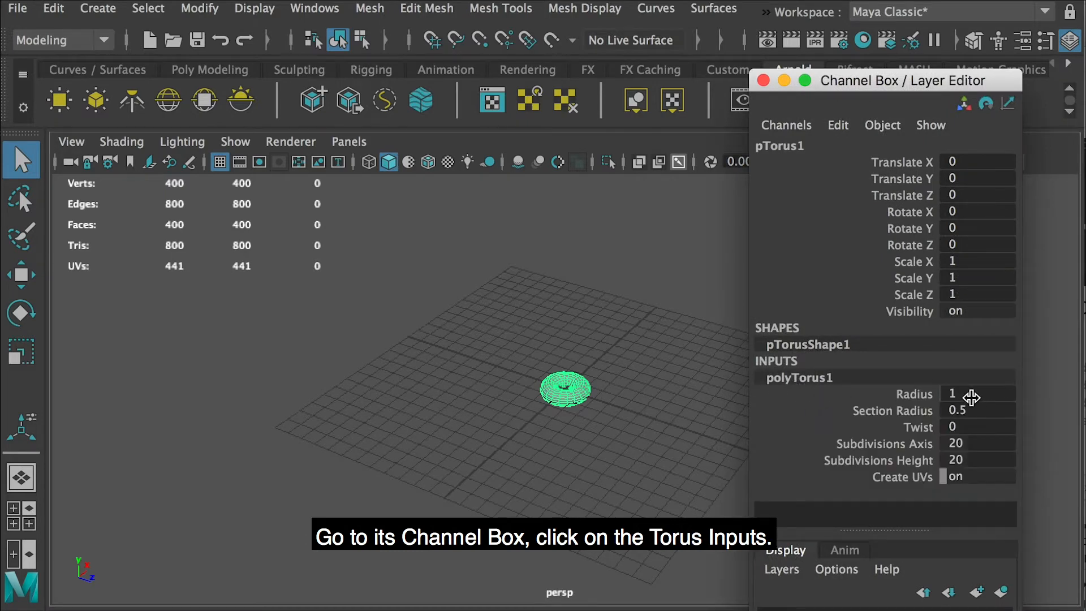
pyautogui.write('20')
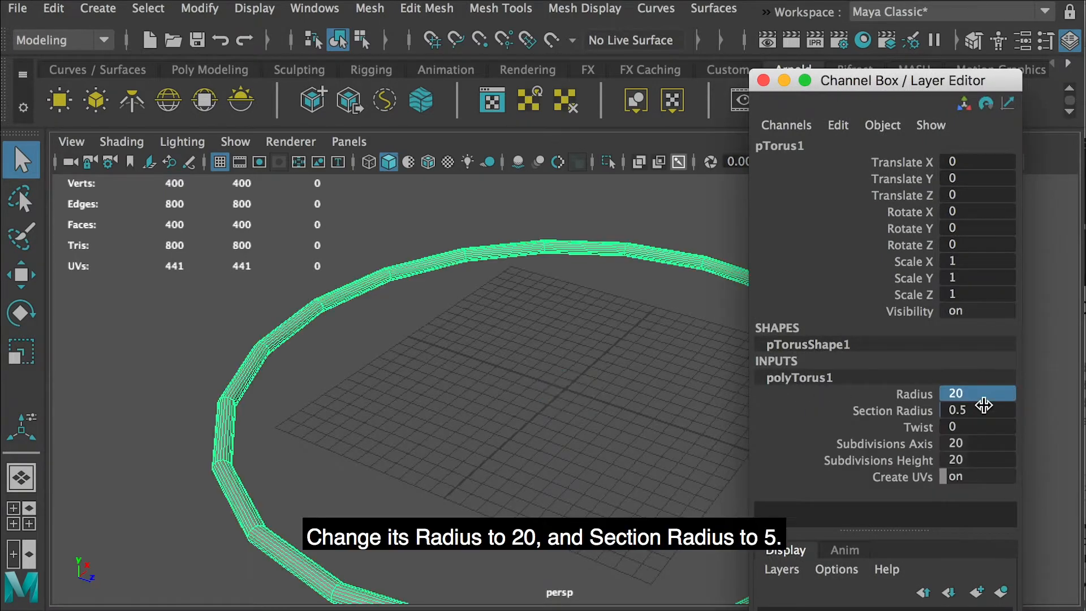
pyautogui.click(976, 410)
pyautogui.write('5')
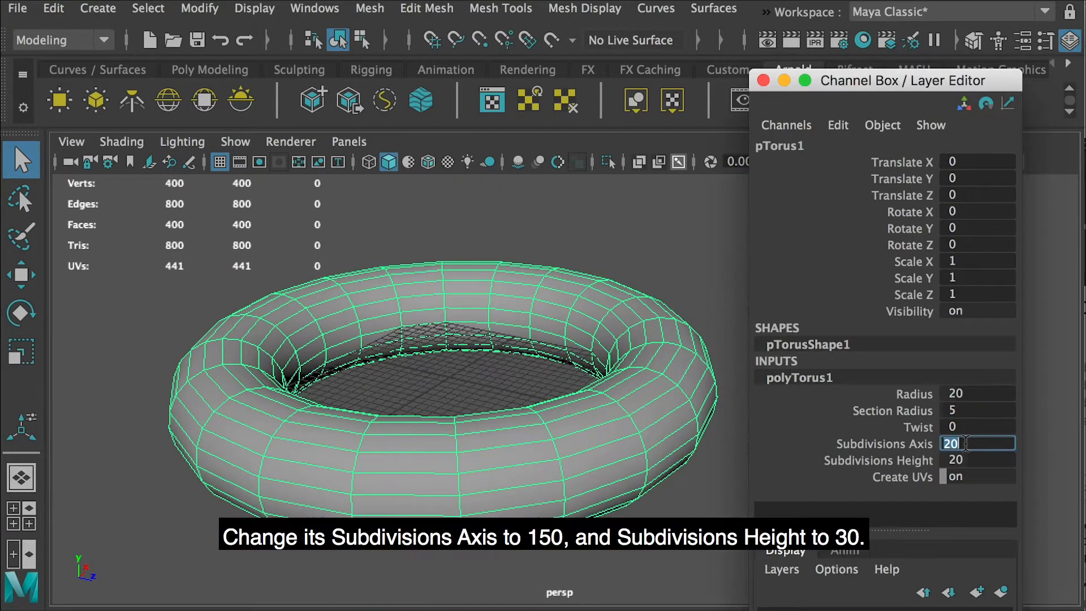
pyautogui.write('150')
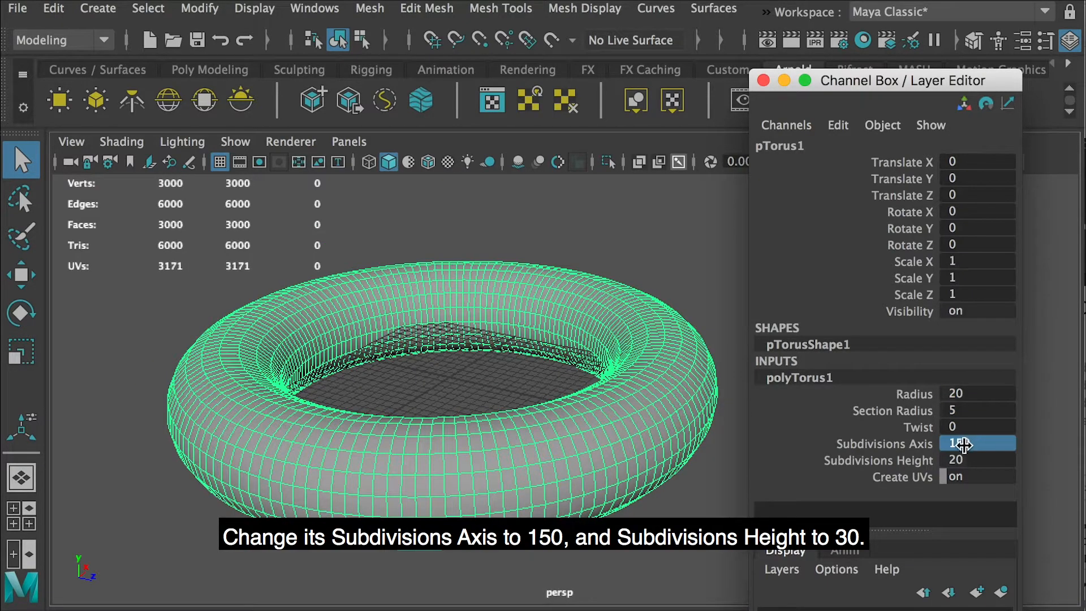
pyautogui.click(979, 460)
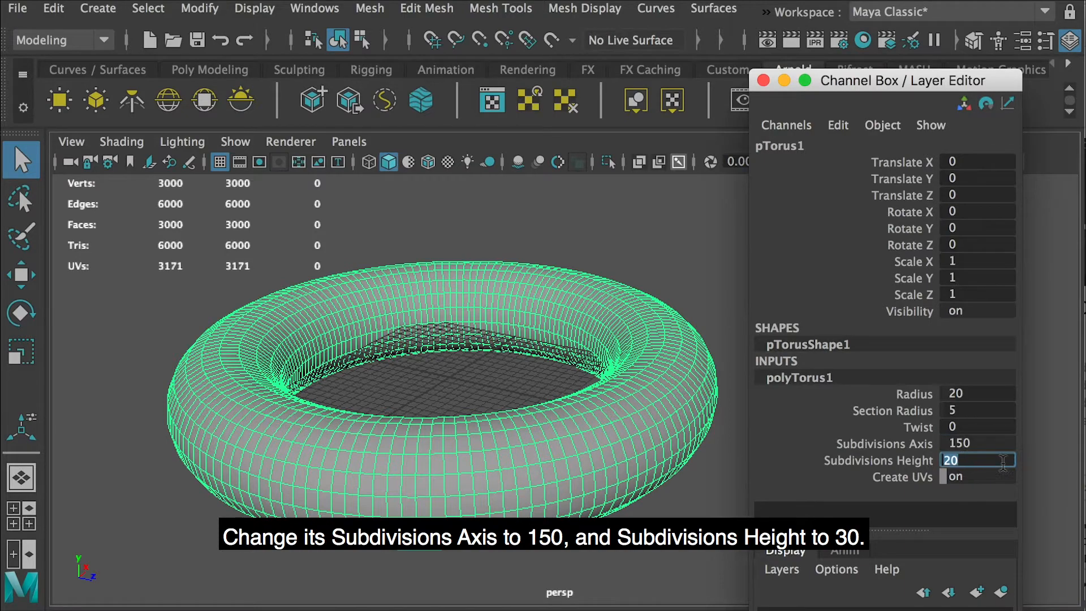
pyautogui.write('30')
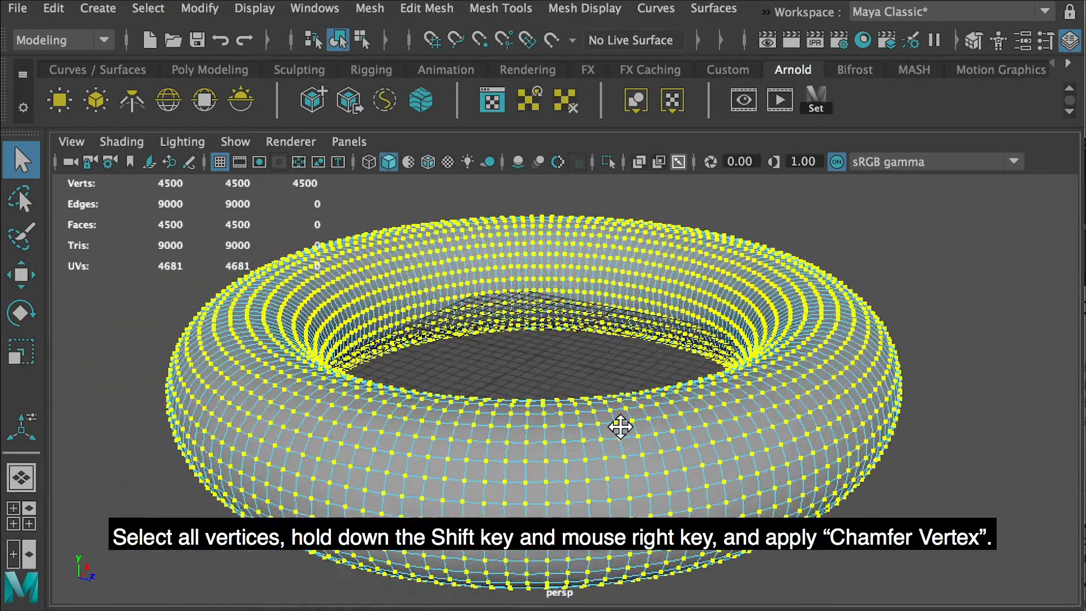
# Chamfer all selected vertices via the marking menu's Chamfer Vertex
pyautogui.rightClick(620, 427)
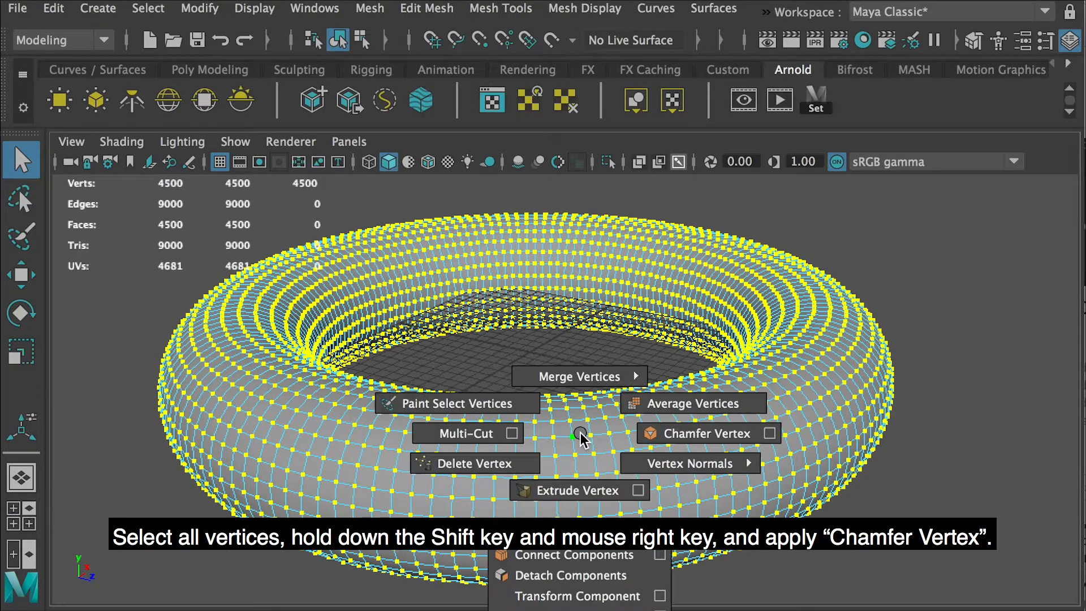
pyautogui.moveTo(705, 433)
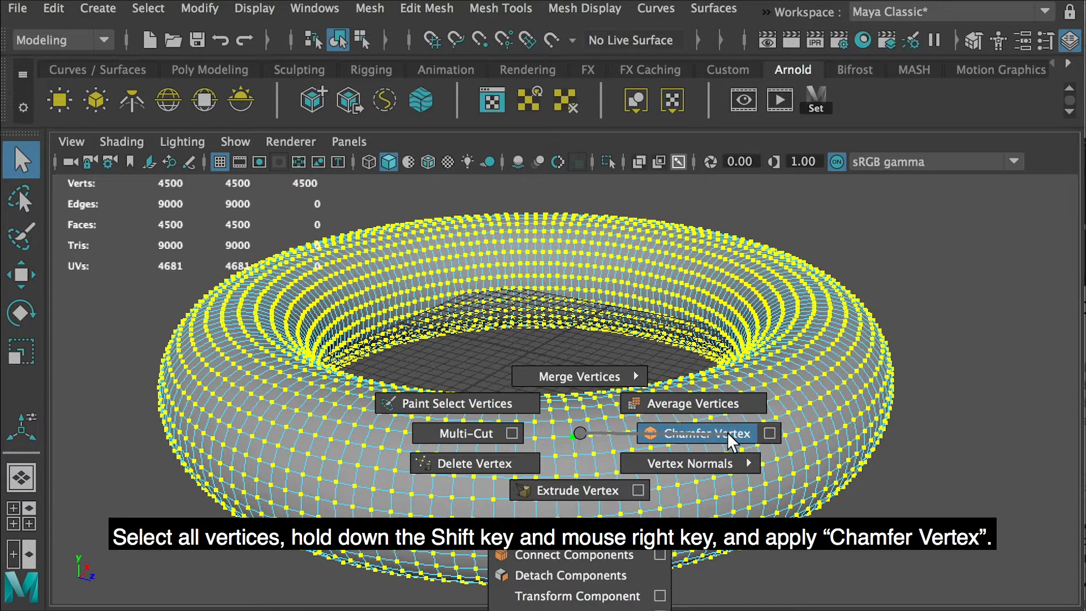
pyautogui.click(698, 433)
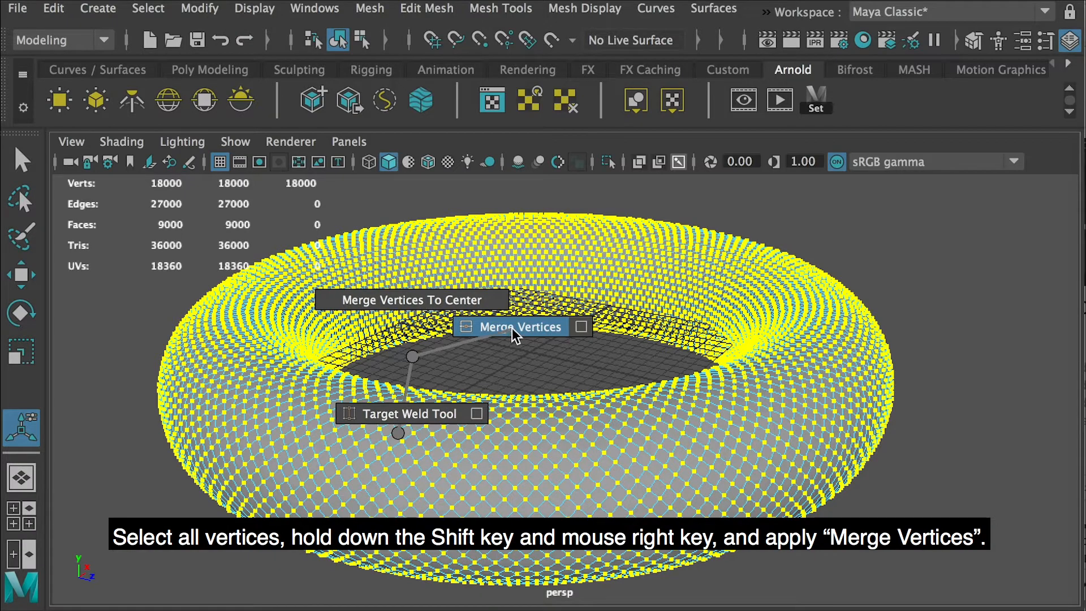
# Merge the chamfered torus's coincident vertices into a diamond-patterned mesh
pyautogui.click(515, 326)
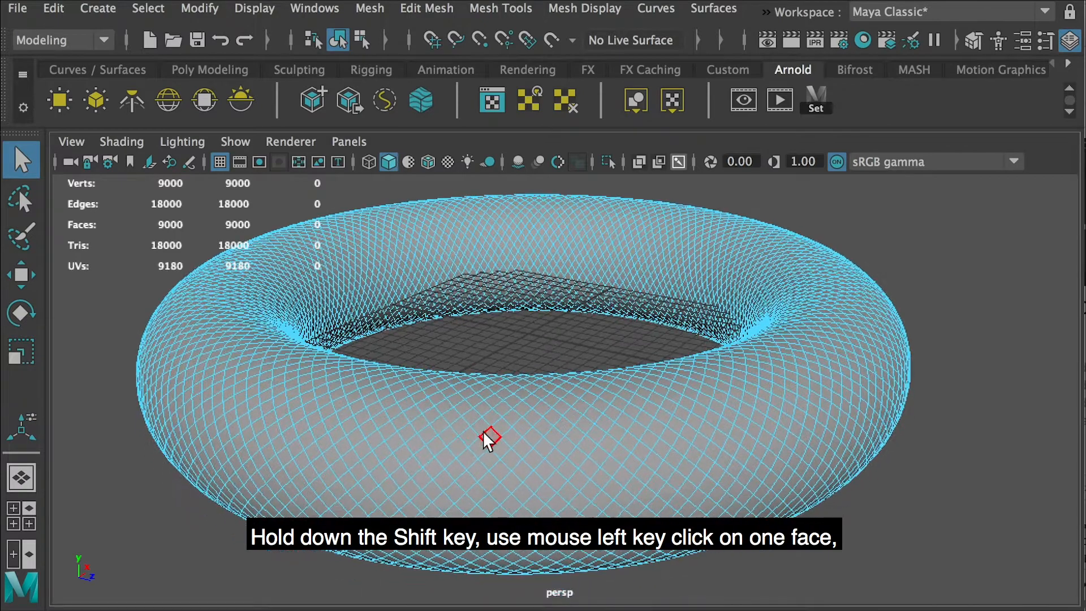
# Select alternating diagonal face loops around the torus by face-and-double-click
pyautogui.click(526, 411)
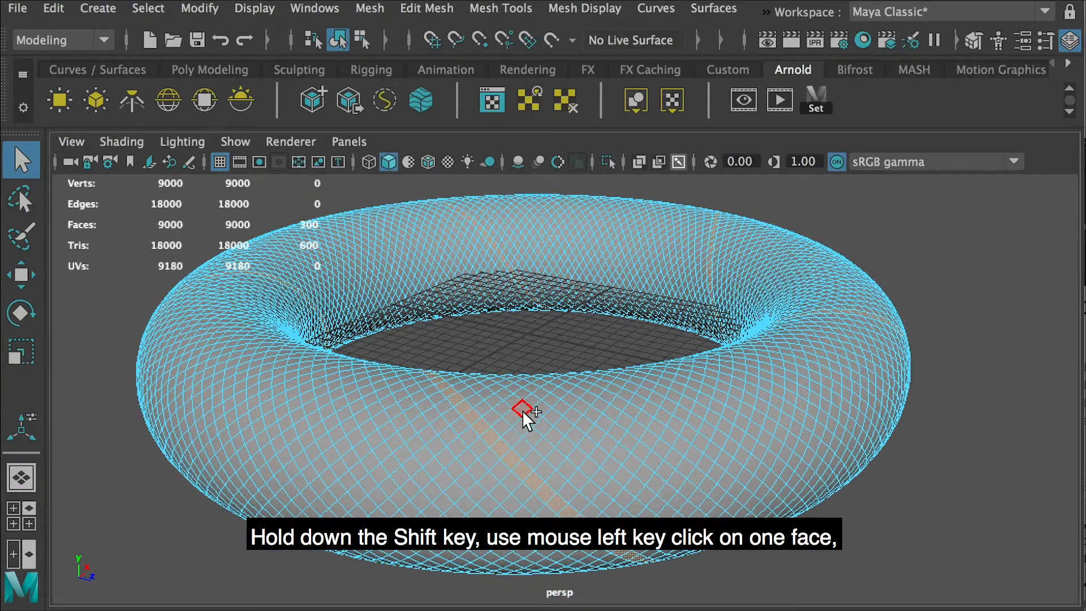
pyautogui.doubleClick(571, 415)
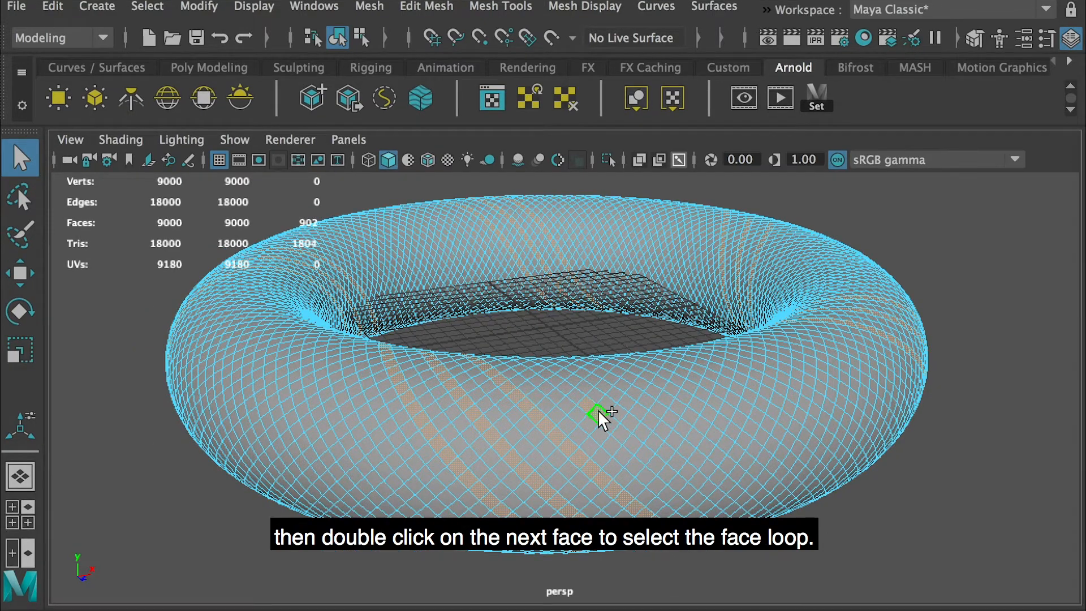
pyautogui.doubleClick(600, 415)
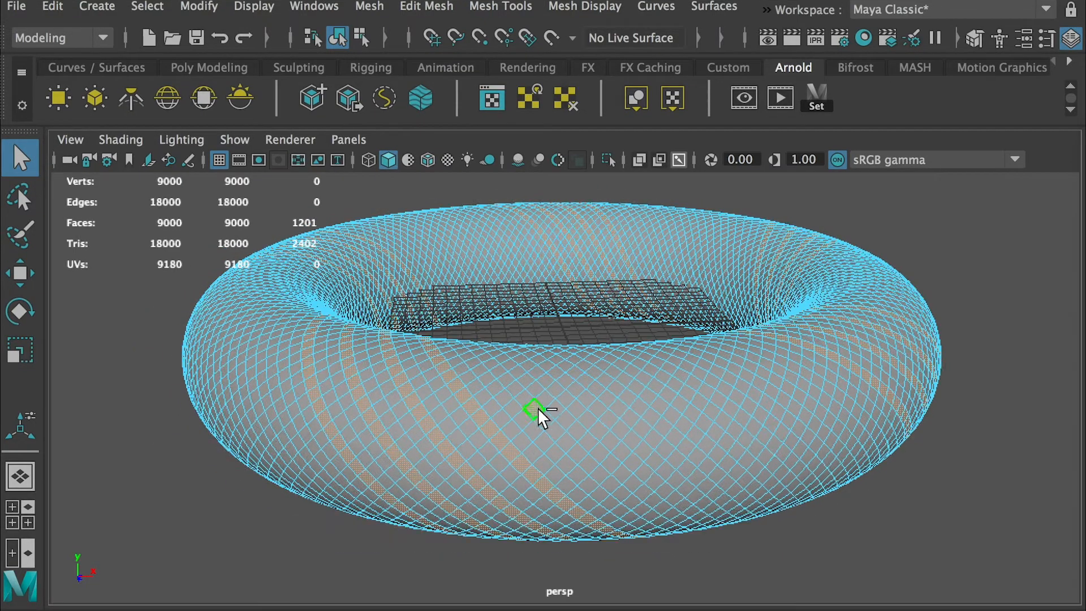
pyautogui.click(623, 388)
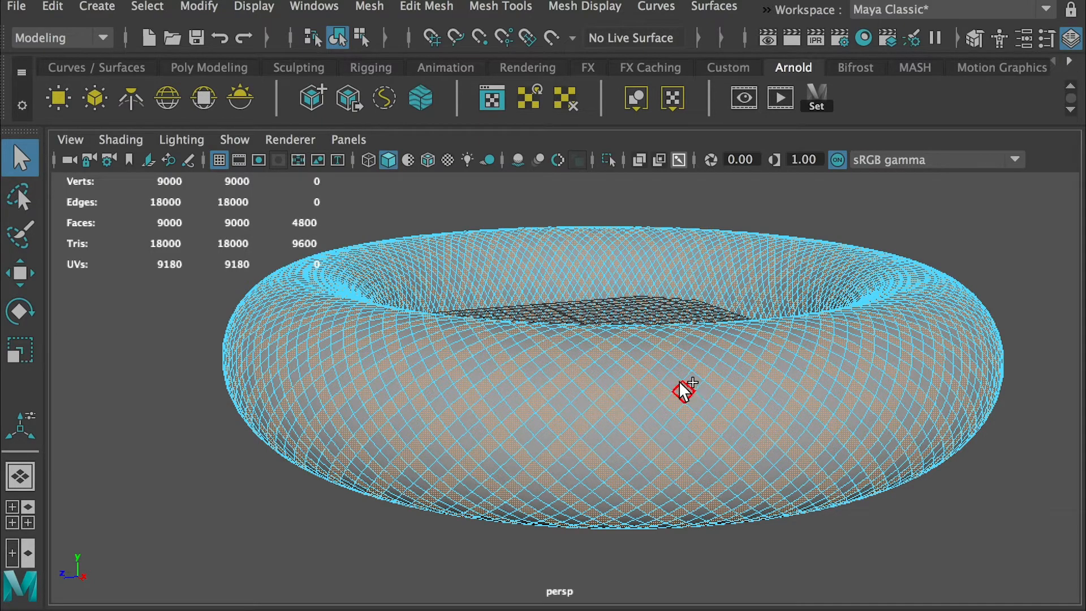
pyautogui.moveTo(682, 388); pyautogui.dragTo(730, 427)
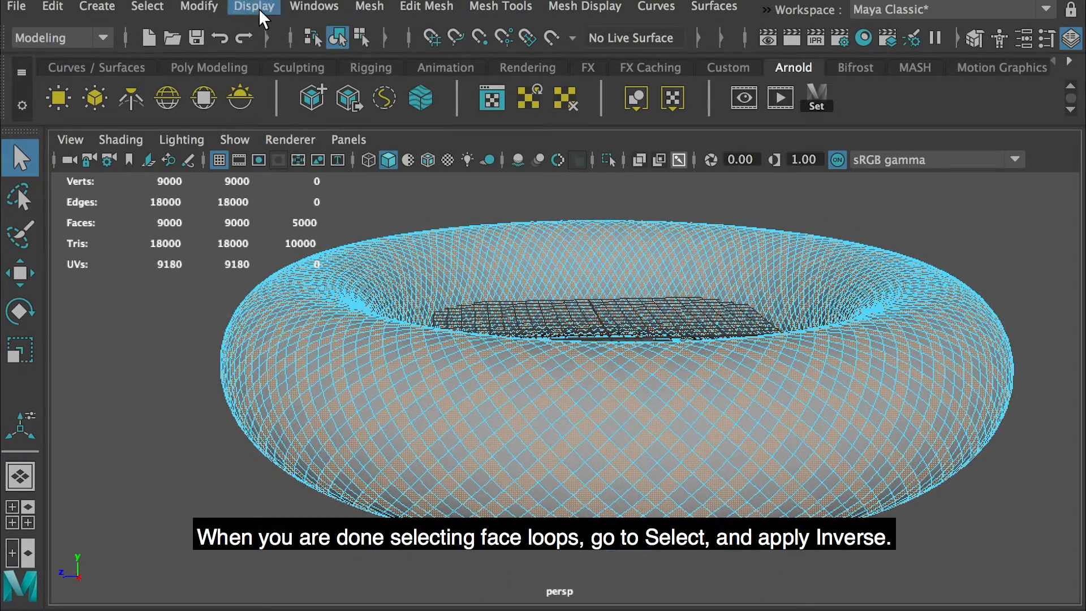
# Invert the face selection and delete those faces, leaving open diamond holes
pyautogui.click(147, 8)
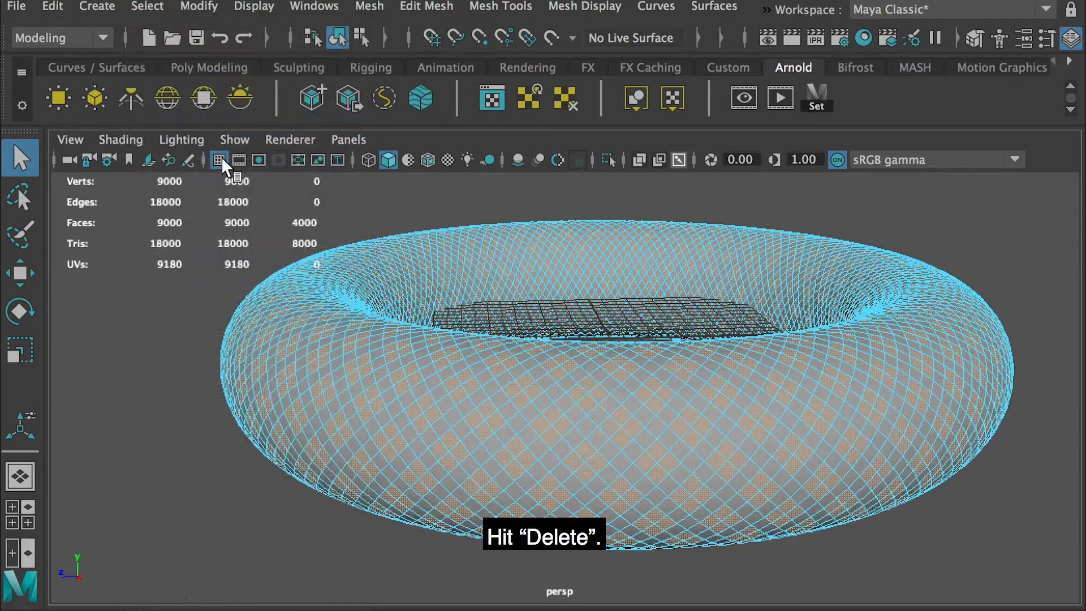
pyautogui.press('Delete')
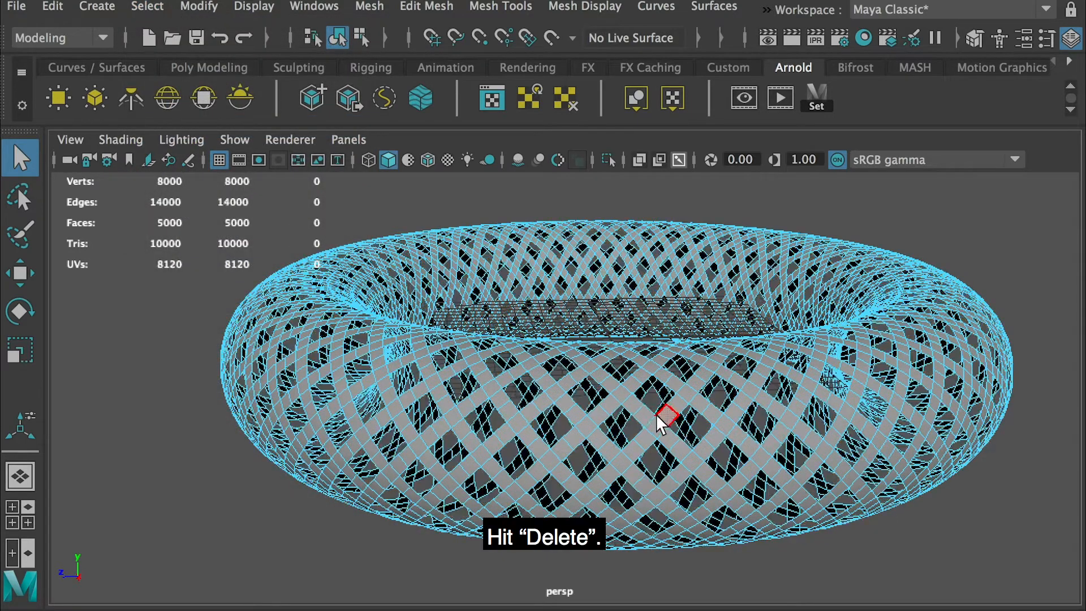
# Extrude every lattice face with Local Translate Z 0.3 to thicken the strips
pyautogui.doubleClick(665, 418)
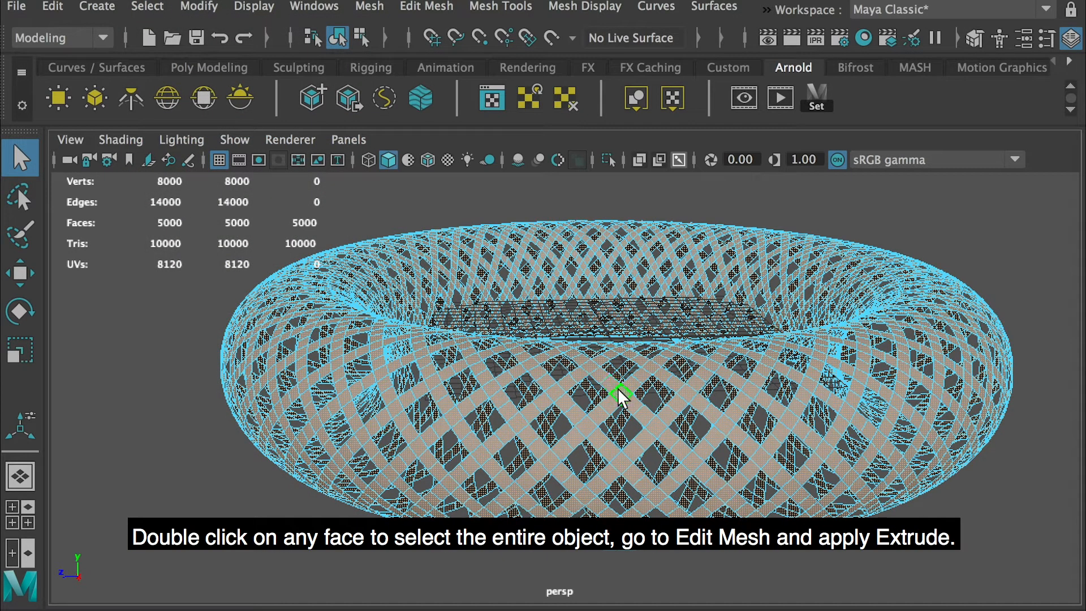
pyautogui.click(427, 6)
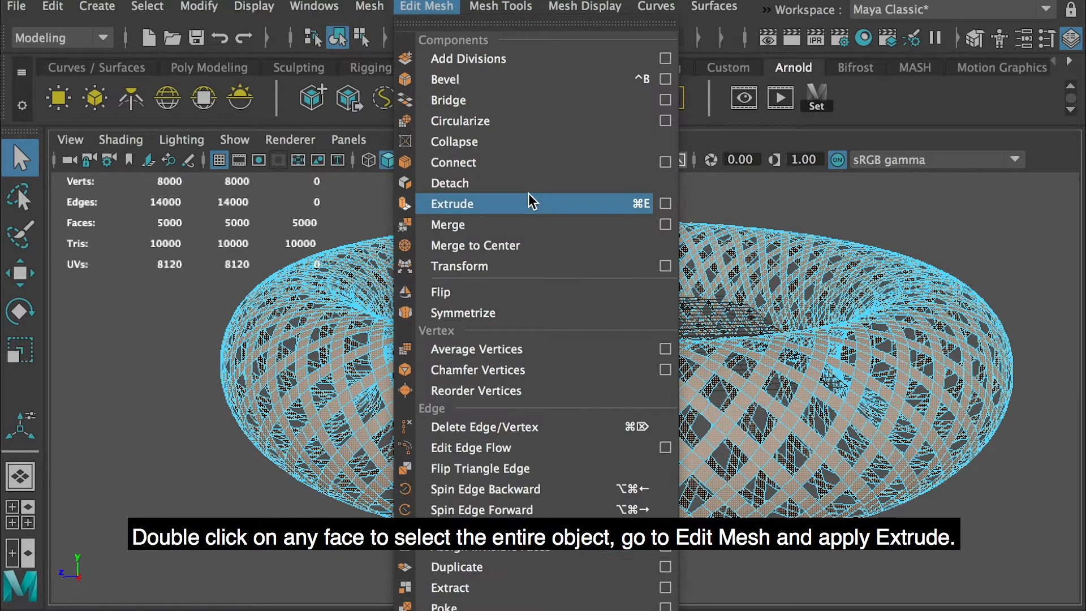
pyautogui.click(452, 202)
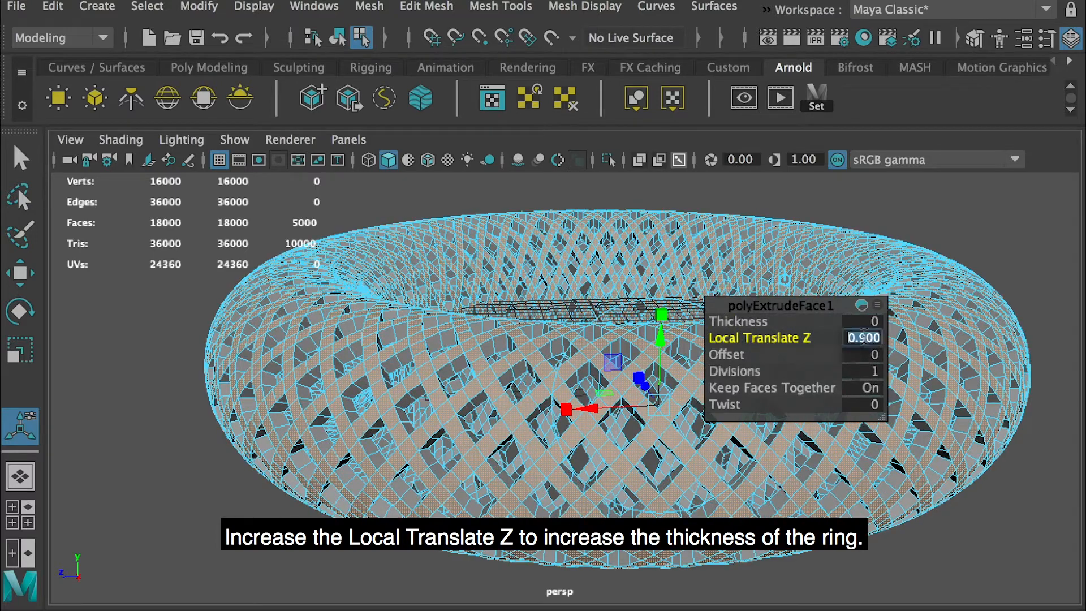
pyautogui.write('0.3')
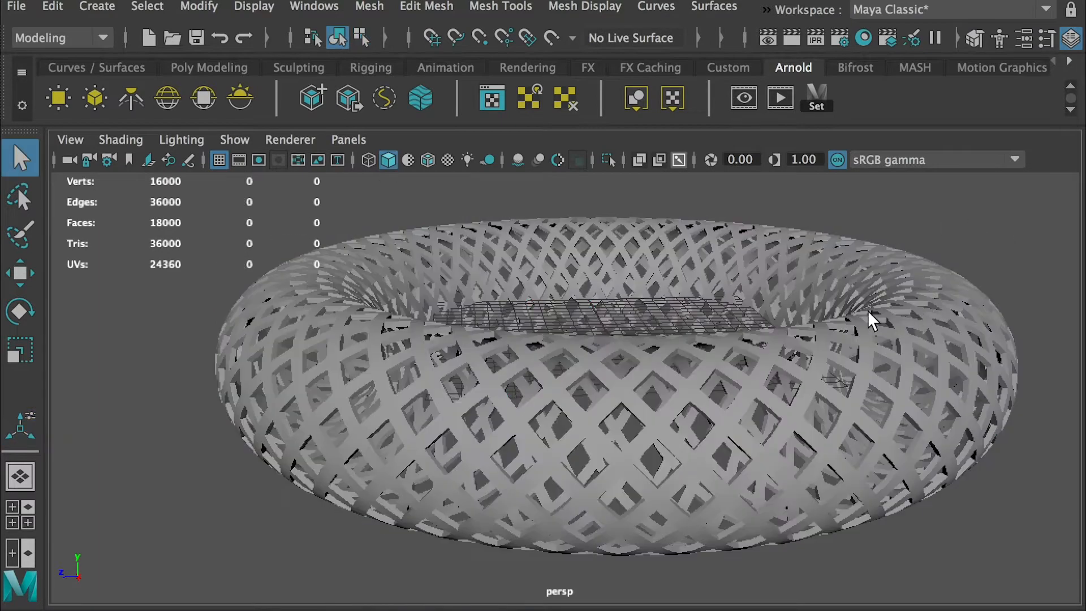
pyautogui.moveTo(871, 319); pyautogui.dragTo(651, 322)
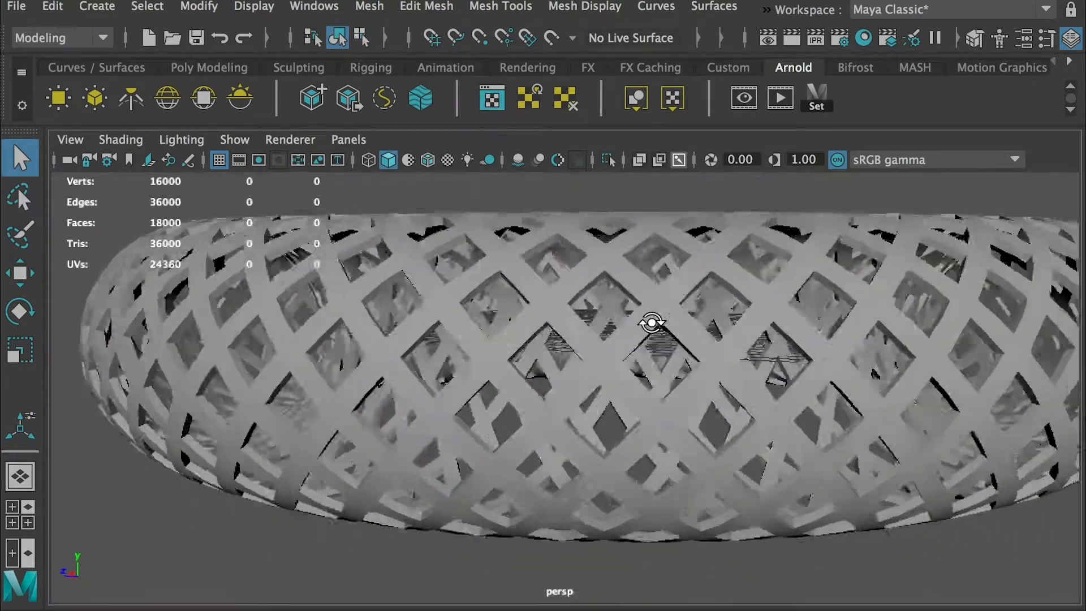